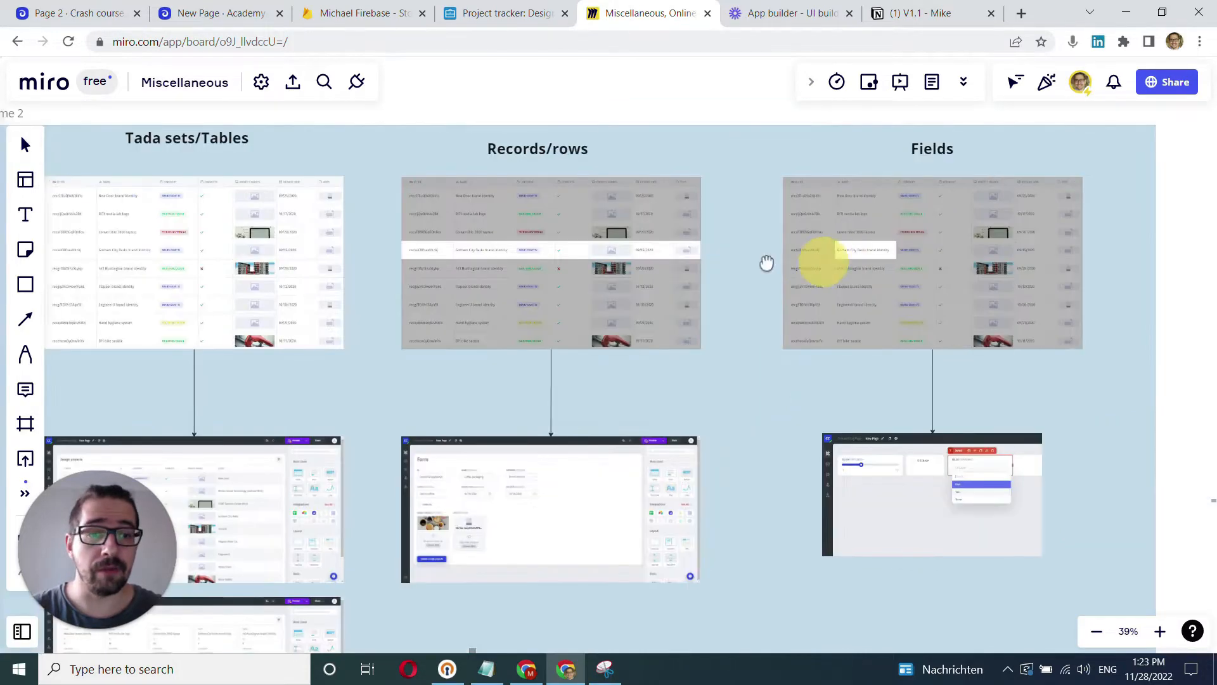
Step: Return to the Jetadmin page builder showing the Demo Components table and text field
{"action": "left_click", "coordinate": [209, 13]}
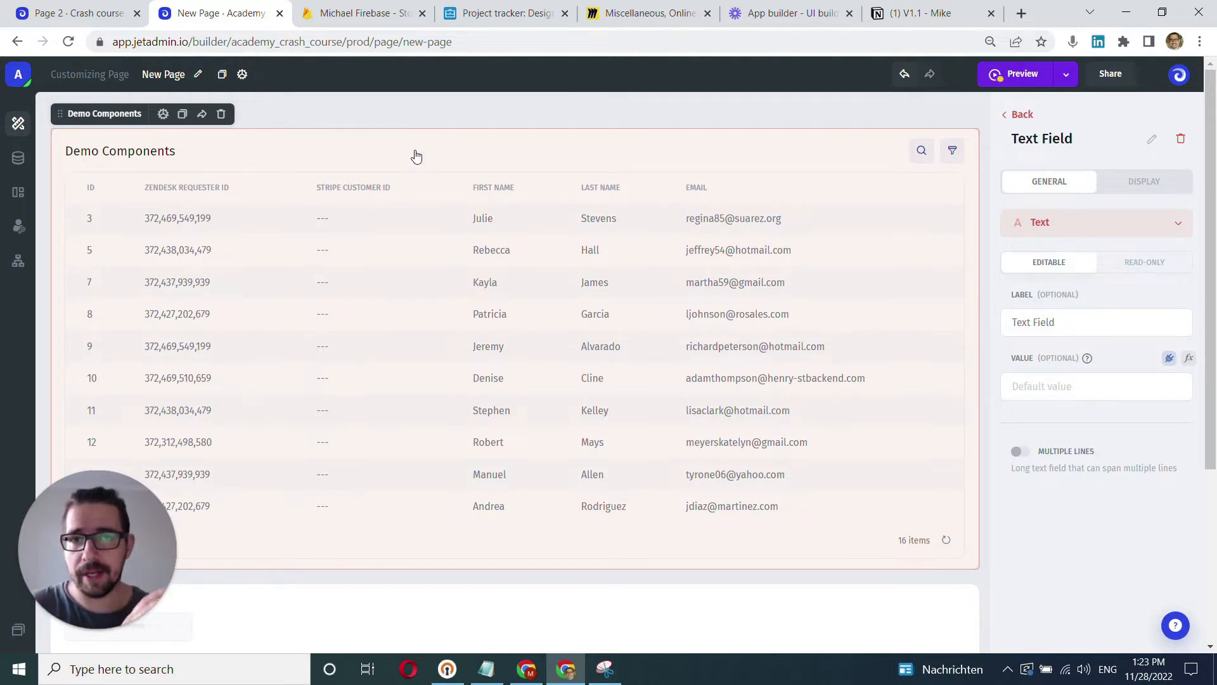
{"action": "mouse_move", "coordinate": [505, 151]}
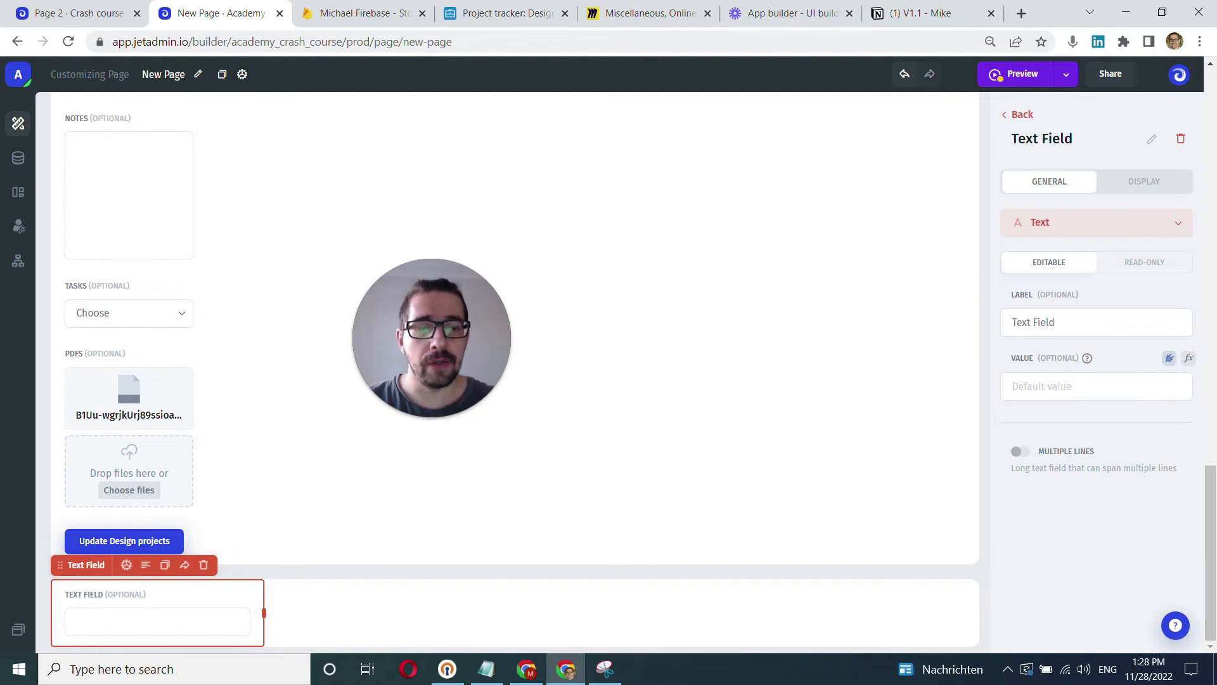
Step: Switch the text field's Value setting to formula (fx) input mode
{"action": "left_click", "coordinate": [1188, 358]}
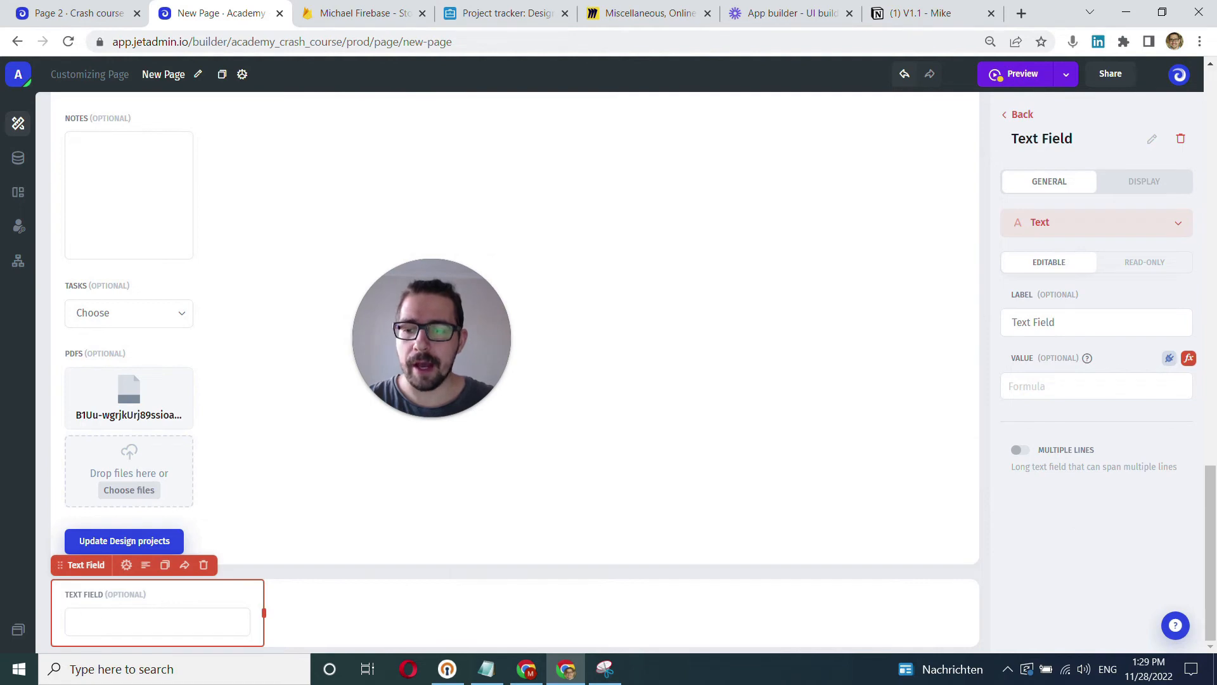